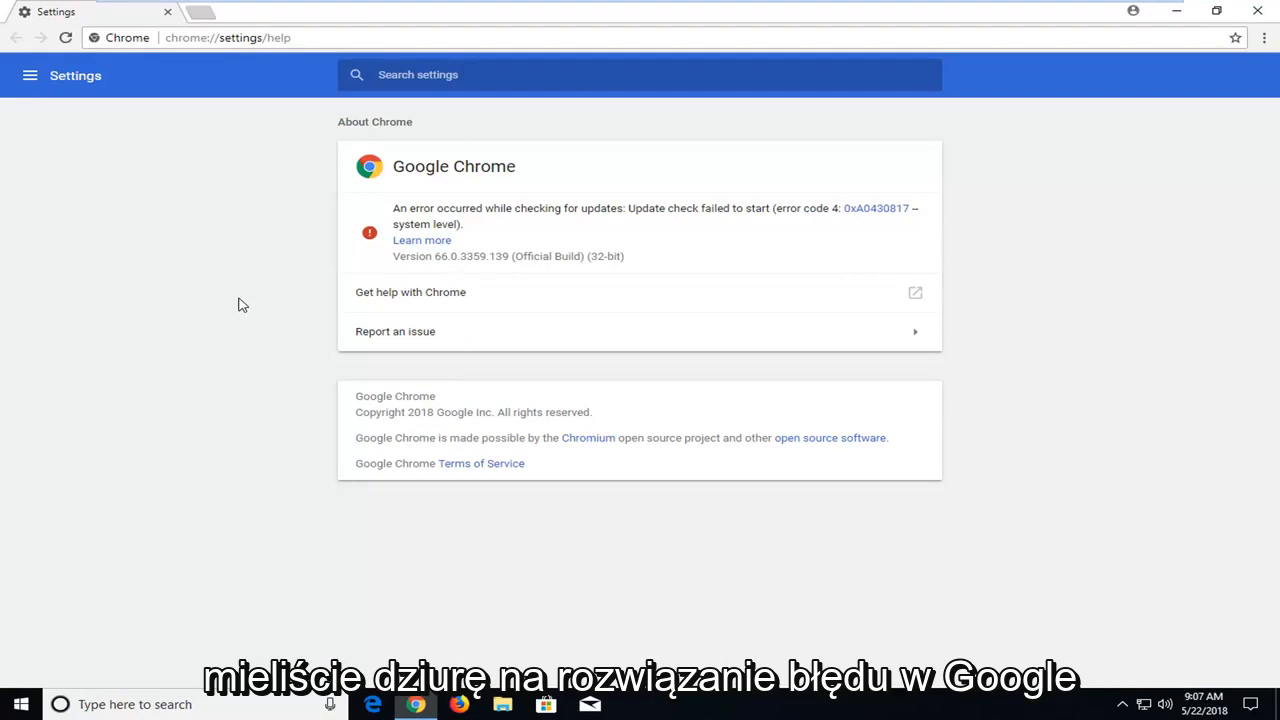
mouse_move(844, 232)
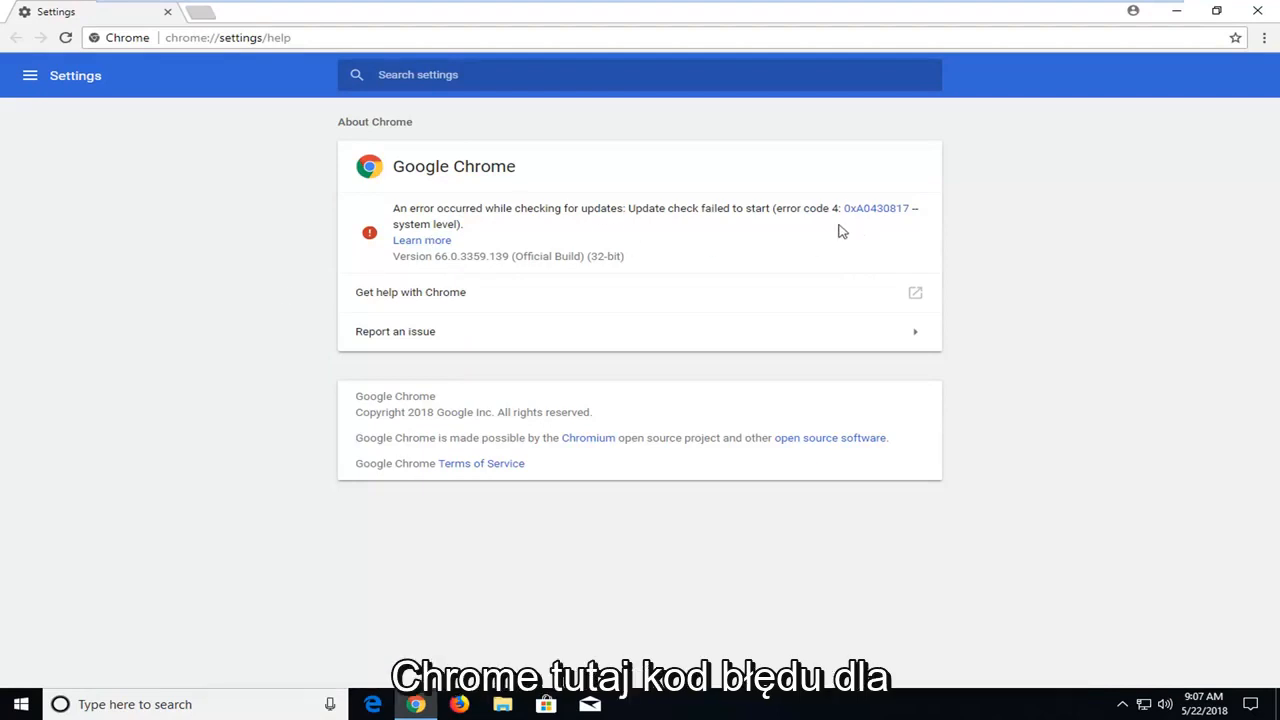
mouse_move(640, 252)
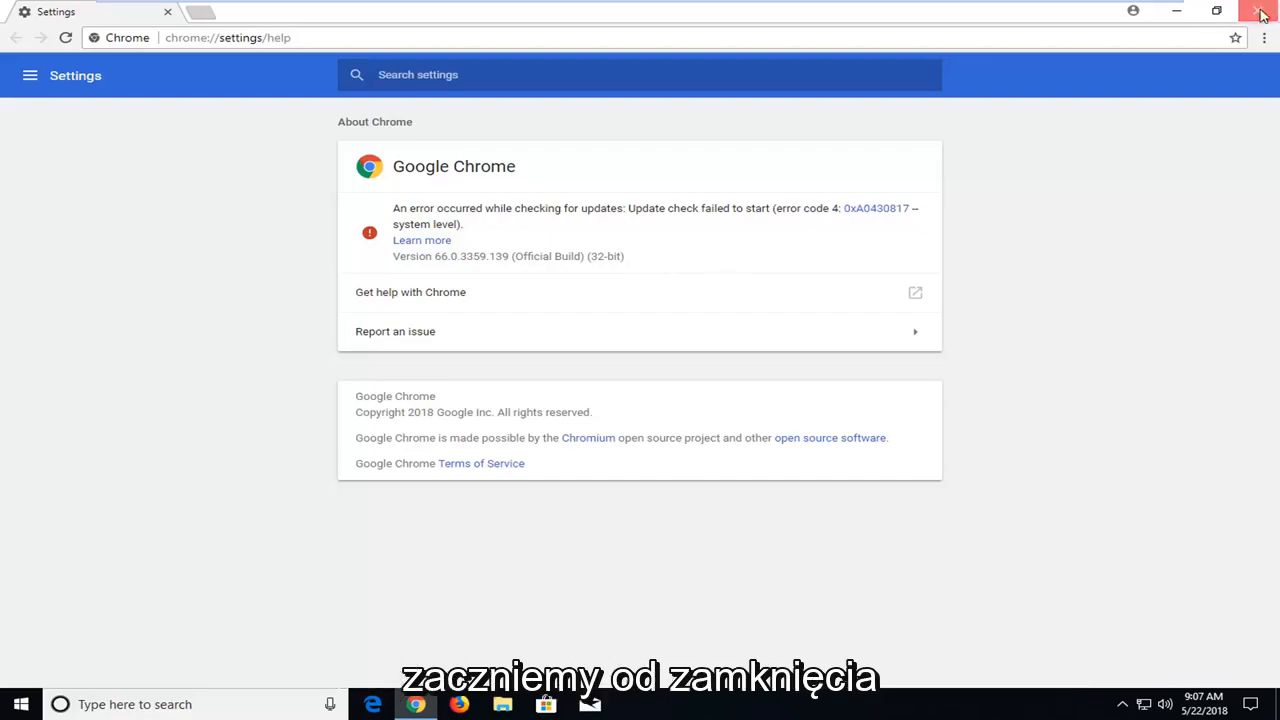
Step: Close Chrome and launch the Services console from the Start menu search
left_click(1260, 12)
type("services")
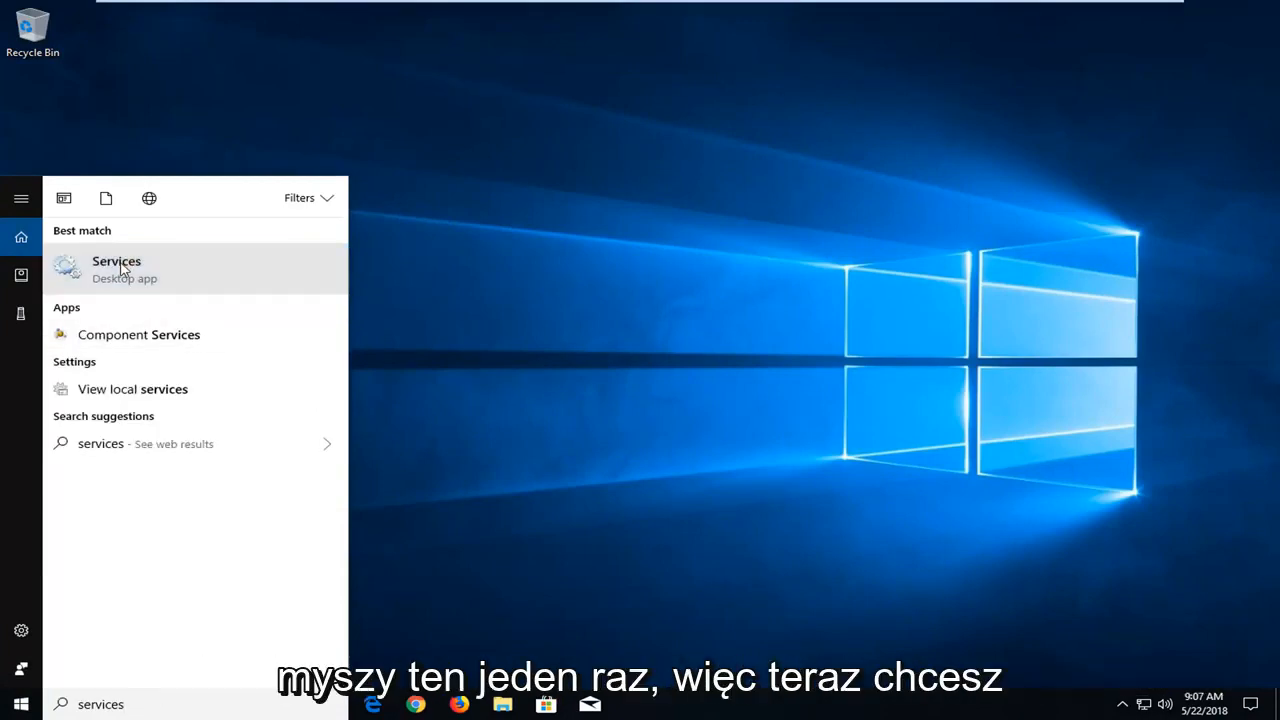
left_click(116, 268)
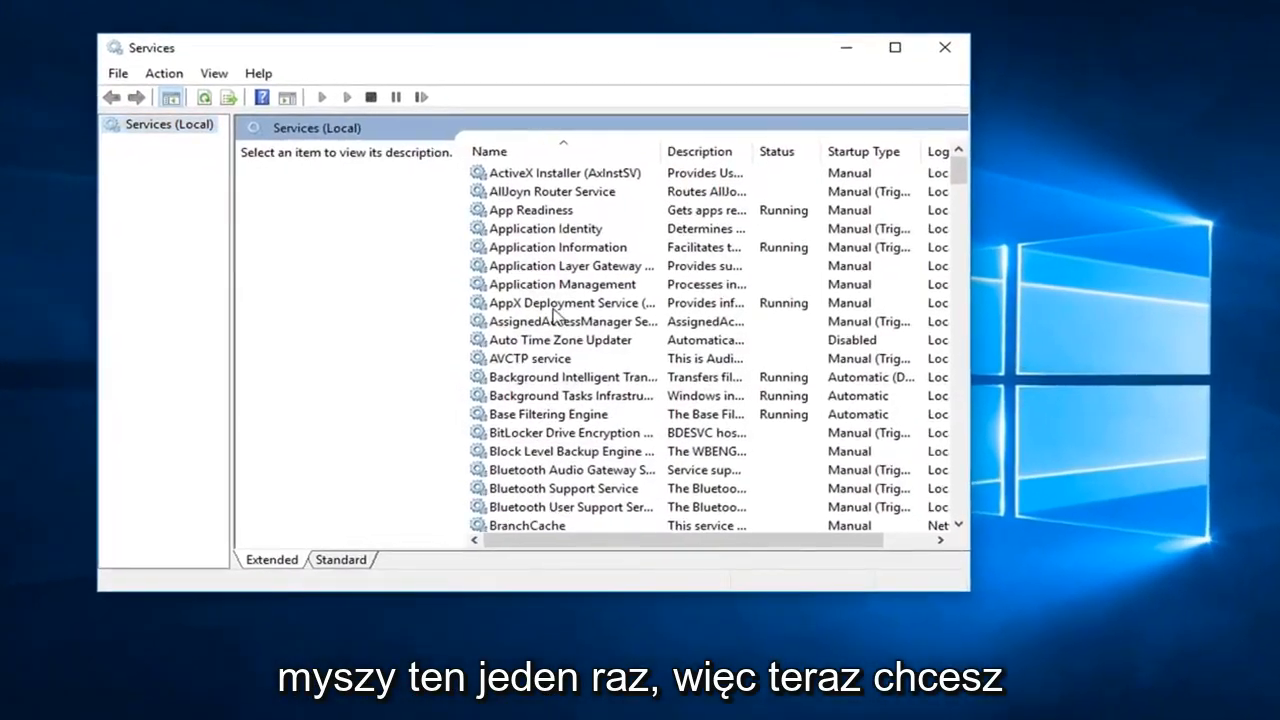
Step: Select Google Update Service (gupdate) in the list and widen the window to show more columns
left_click(564, 302)
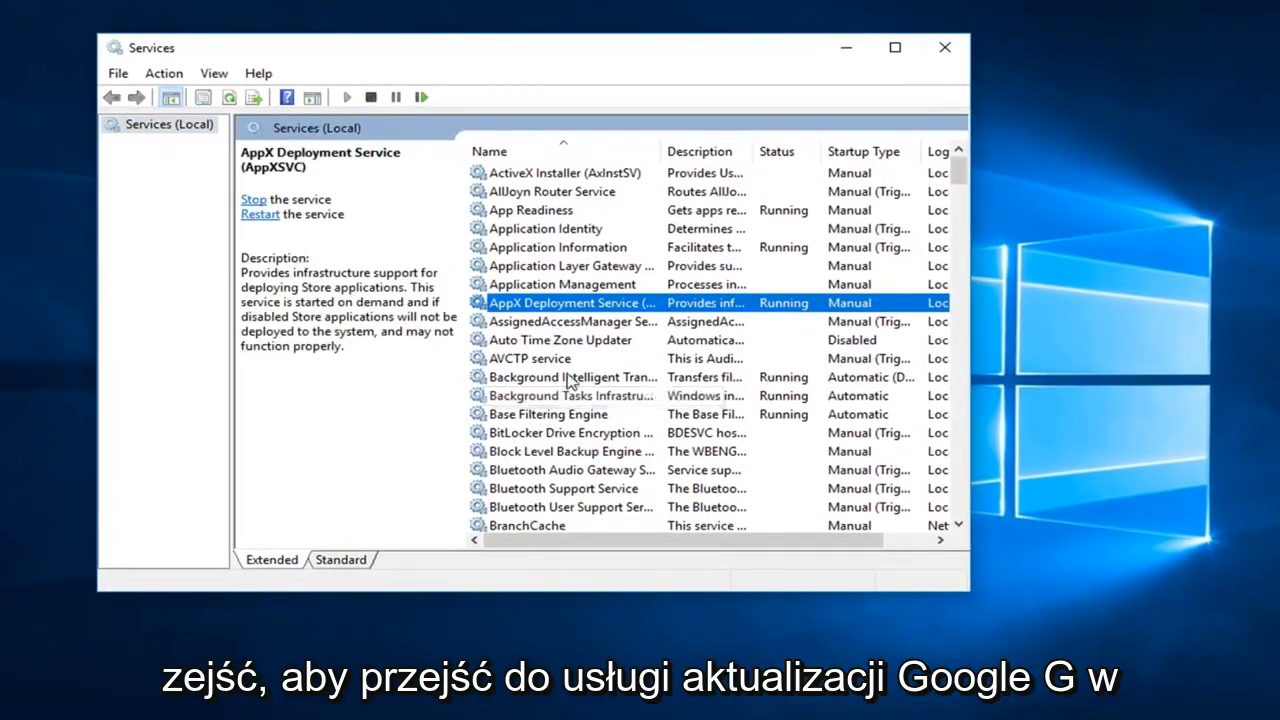
scroll("down", 3)
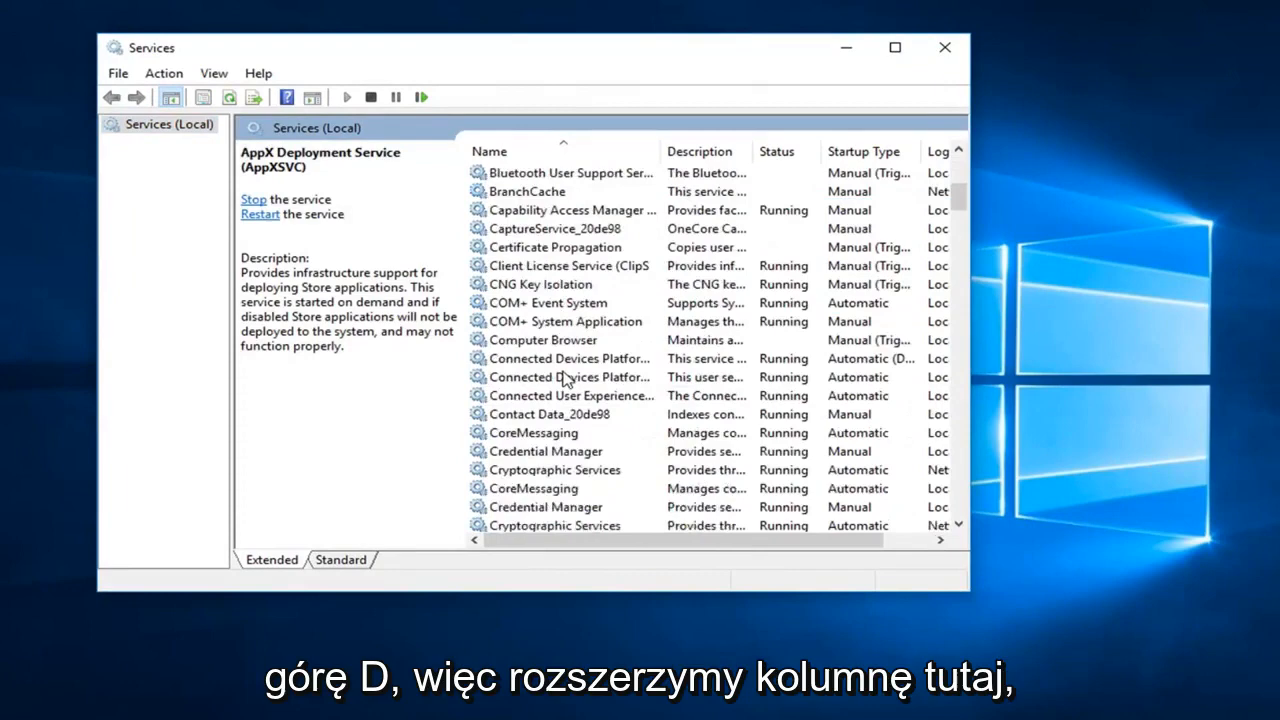
scroll("down", 3)
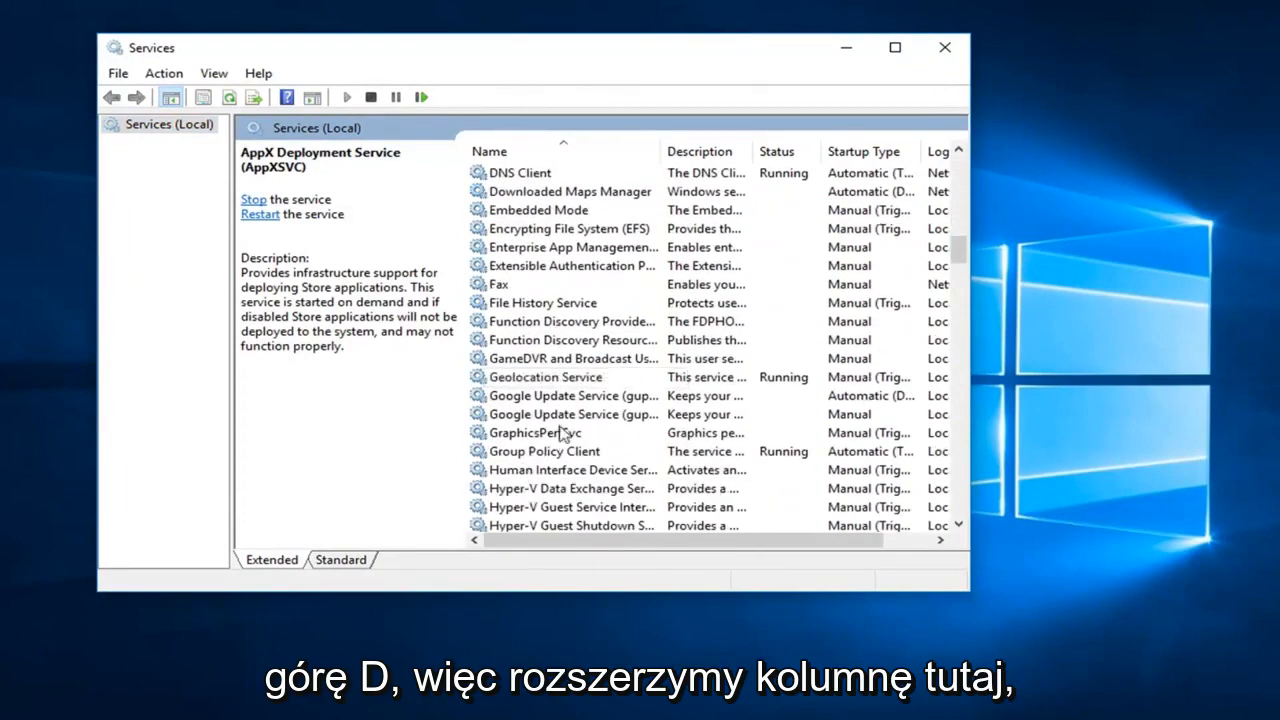
left_click(582, 396)
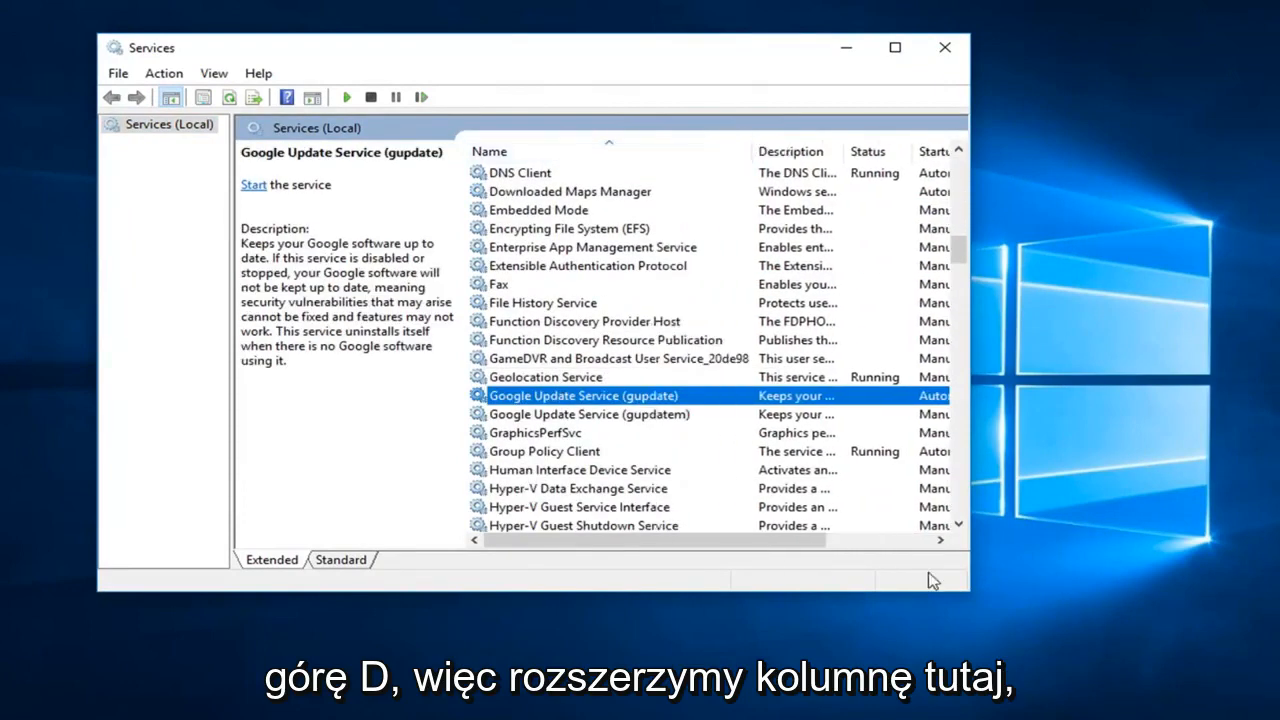
left_click_drag(968, 592, 1164, 700)
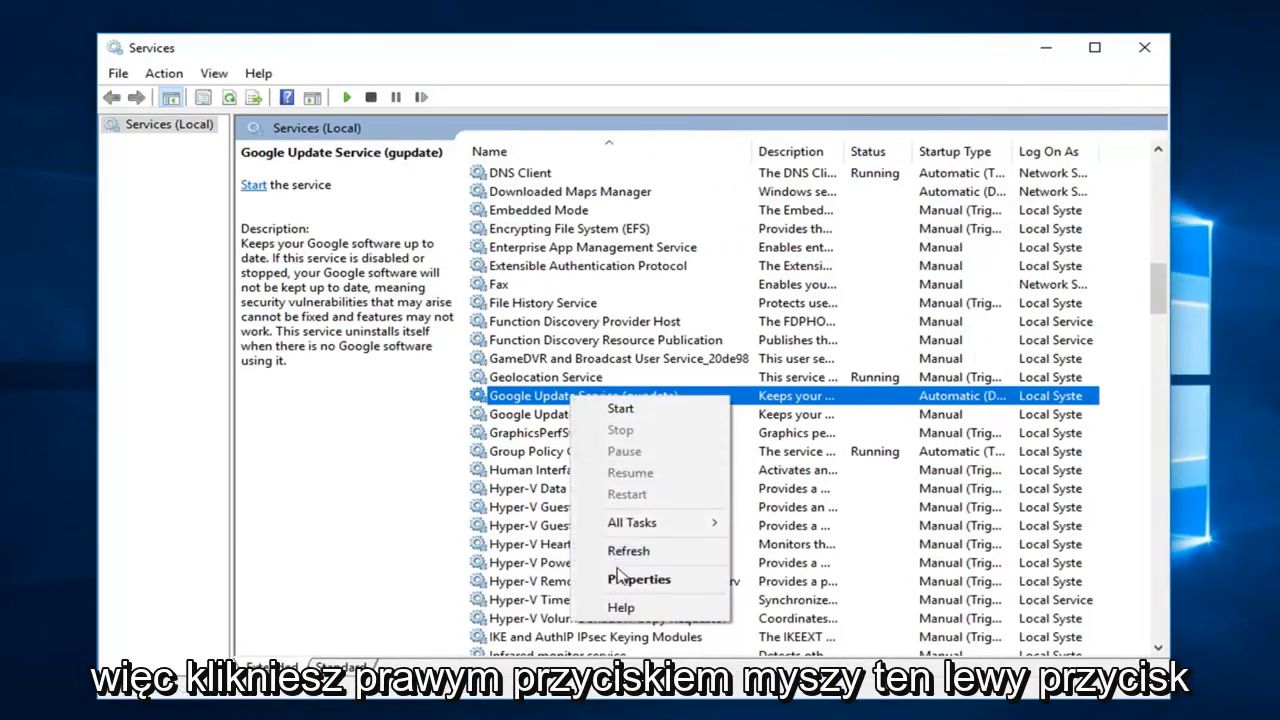
Step: Attempt to start Google Update Service from its properties; it starts and stops again
left_click(638, 580)
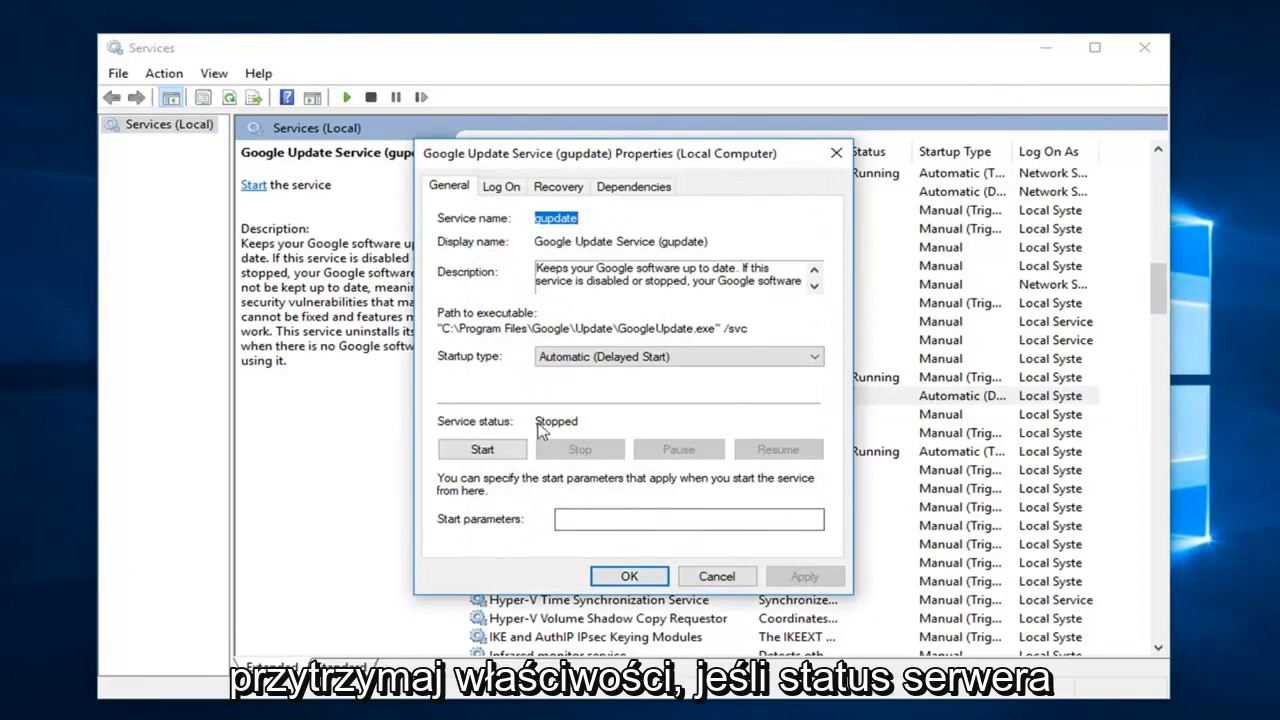
left_click(482, 448)
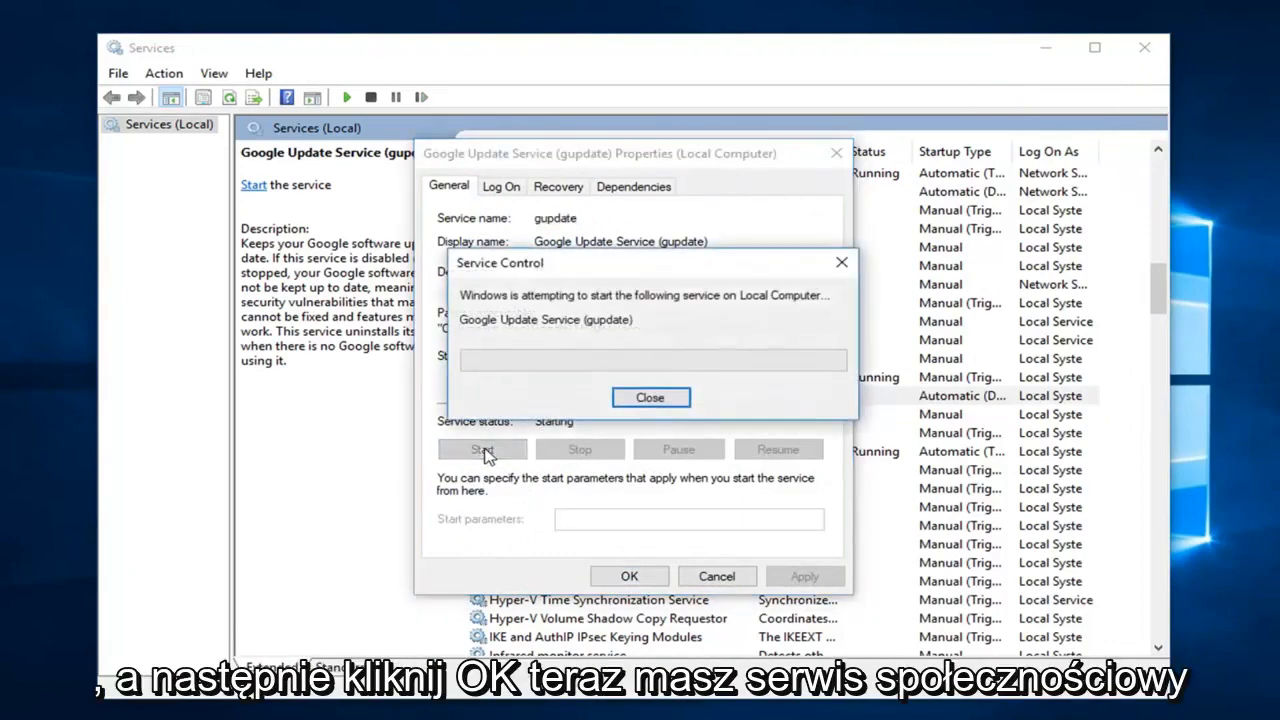
left_click(650, 396)
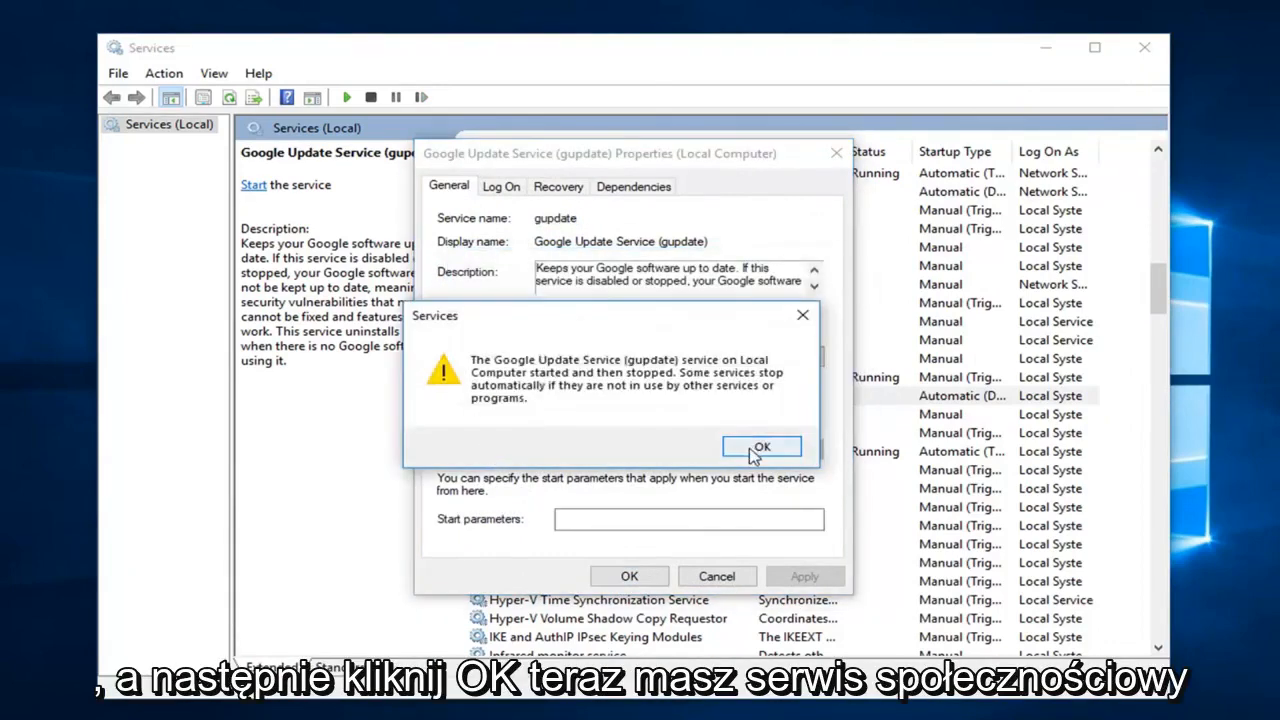
left_click(762, 446)
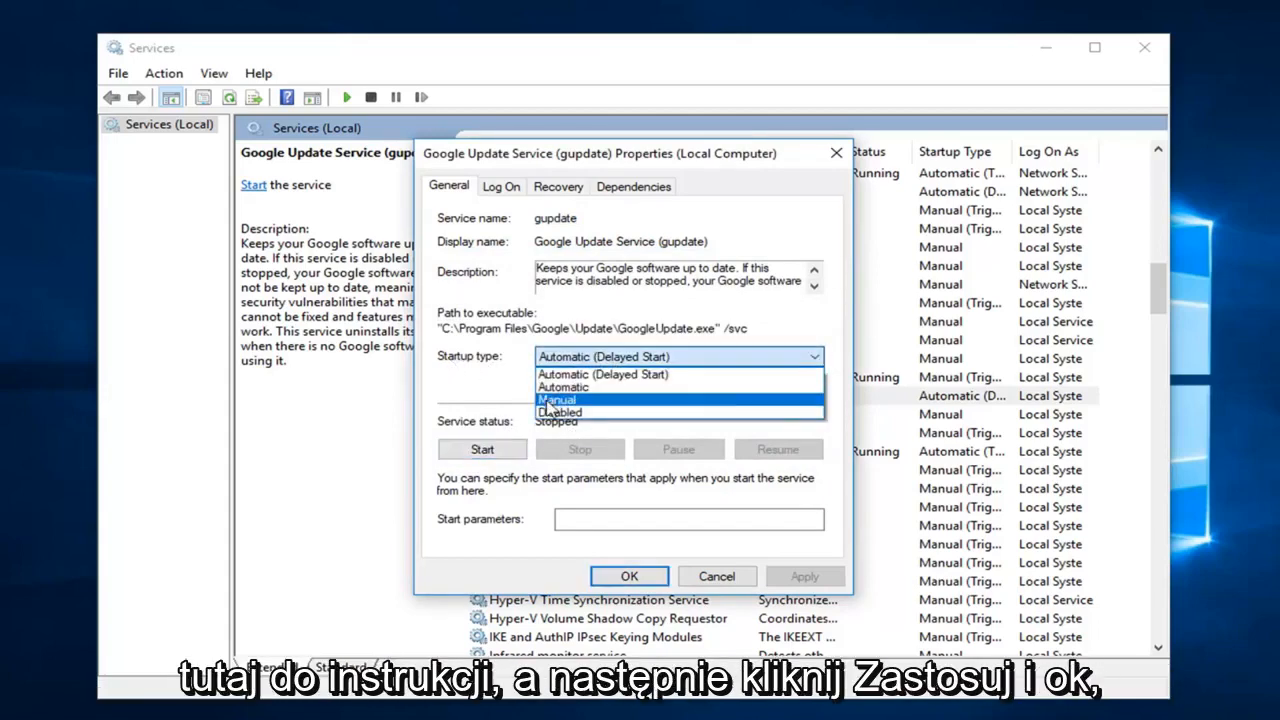
Step: Change Google Update Service startup type to Manual and confirm with OK
left_click(556, 400)
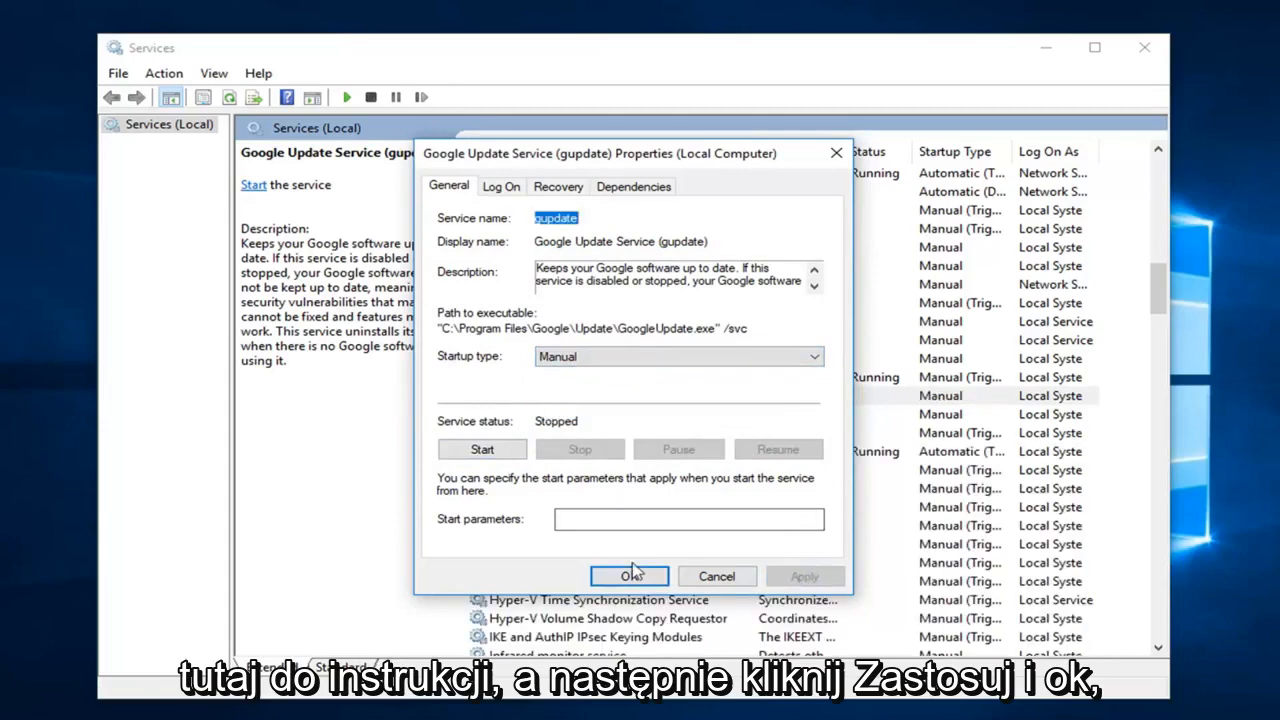
left_click(628, 576)
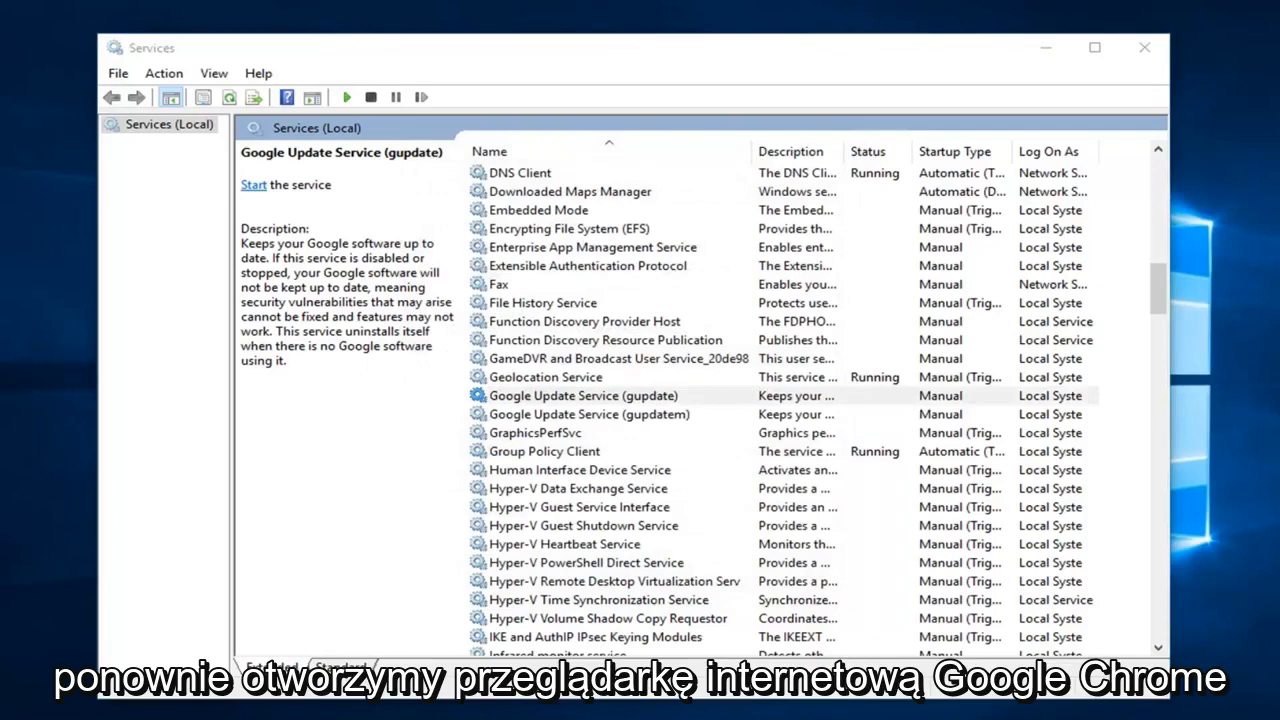
Step: Relaunch Chrome and navigate via Help to About Google Chrome, where the update now runs
left_click(416, 704)
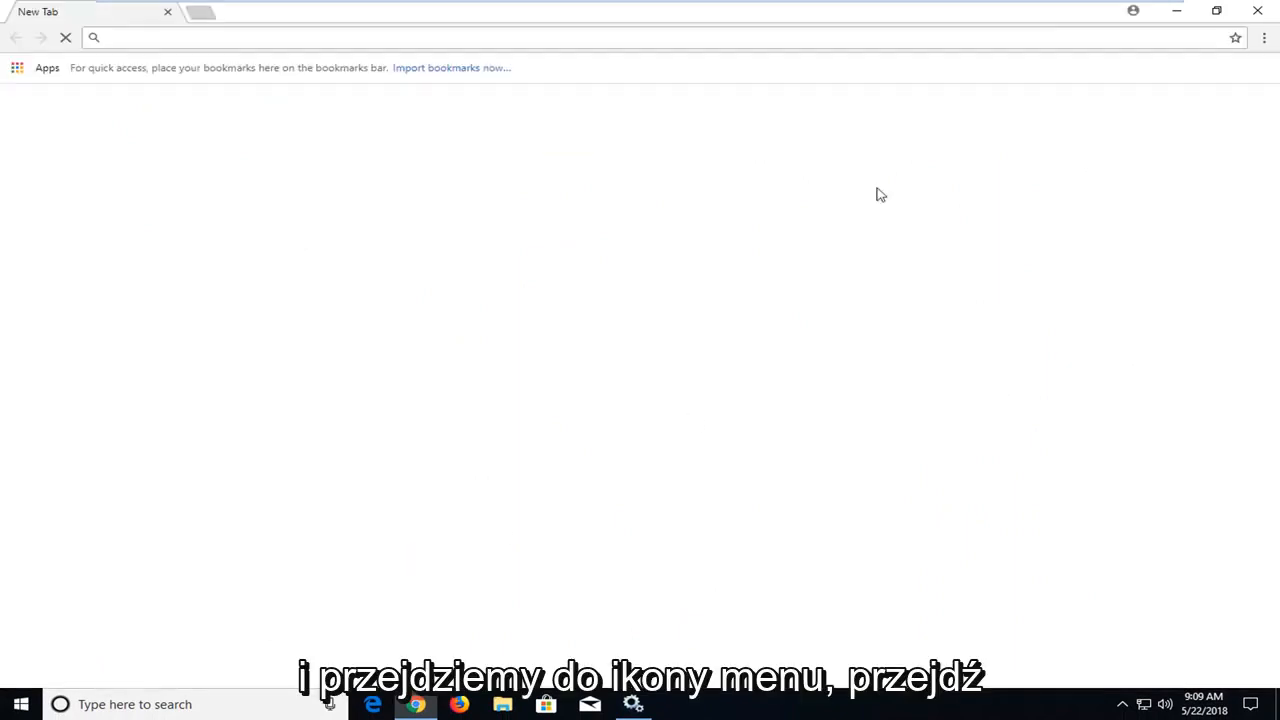
left_click(1264, 36)
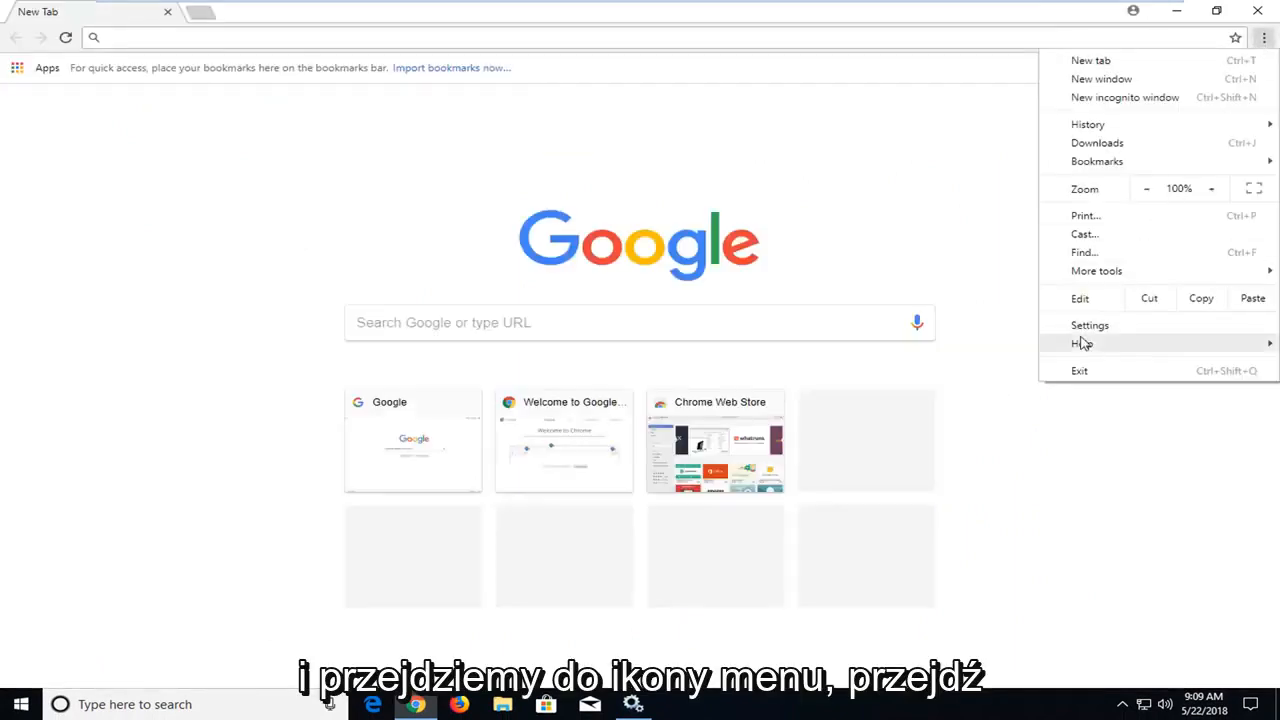
left_click(1084, 344)
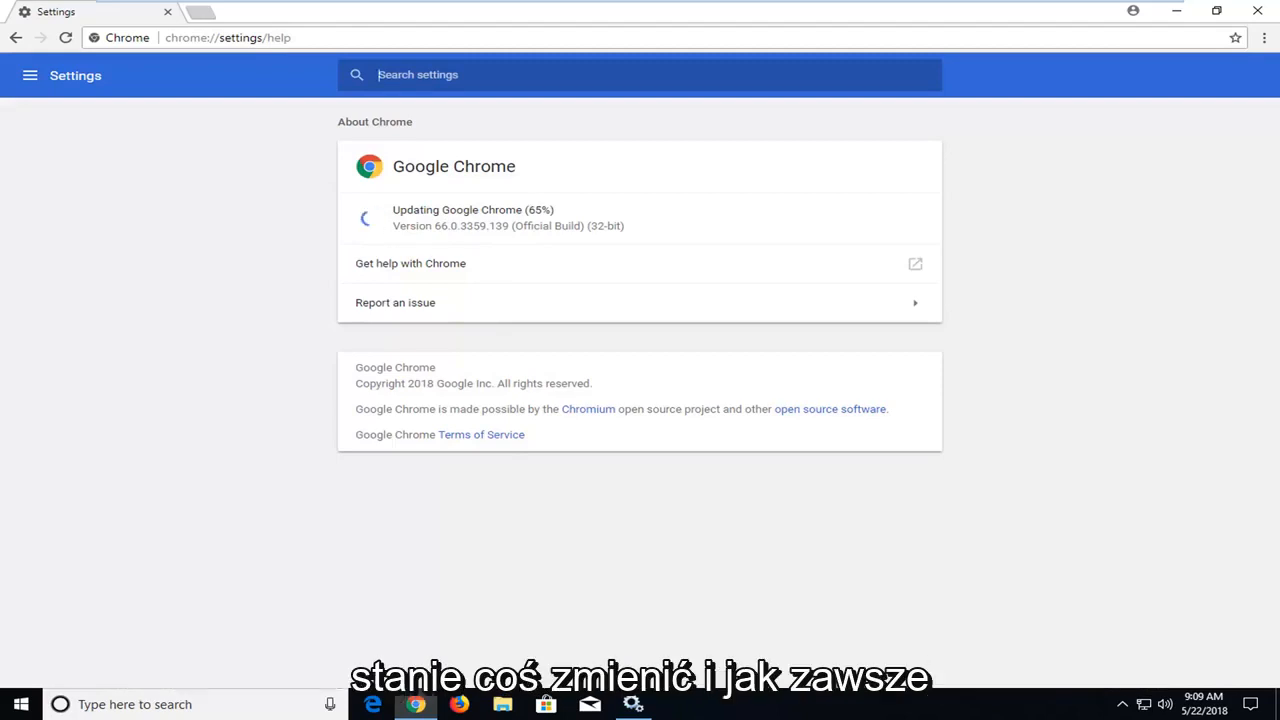
mouse_move(490, 248)
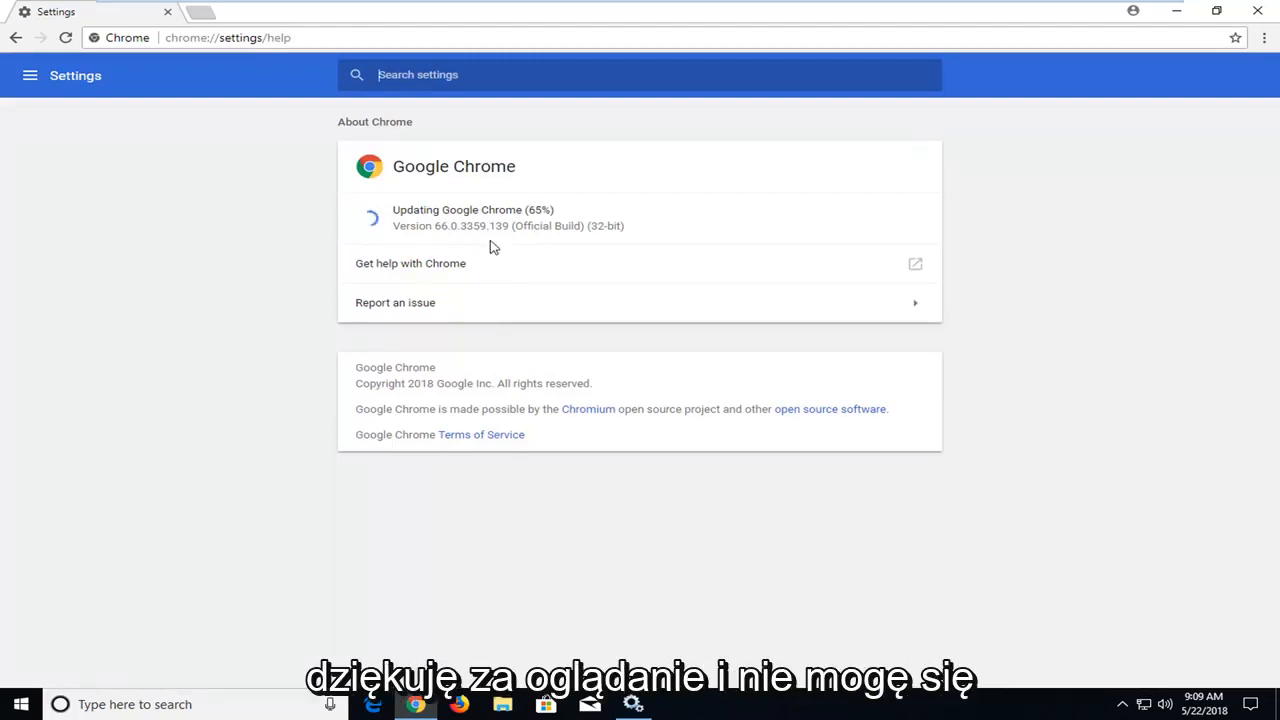